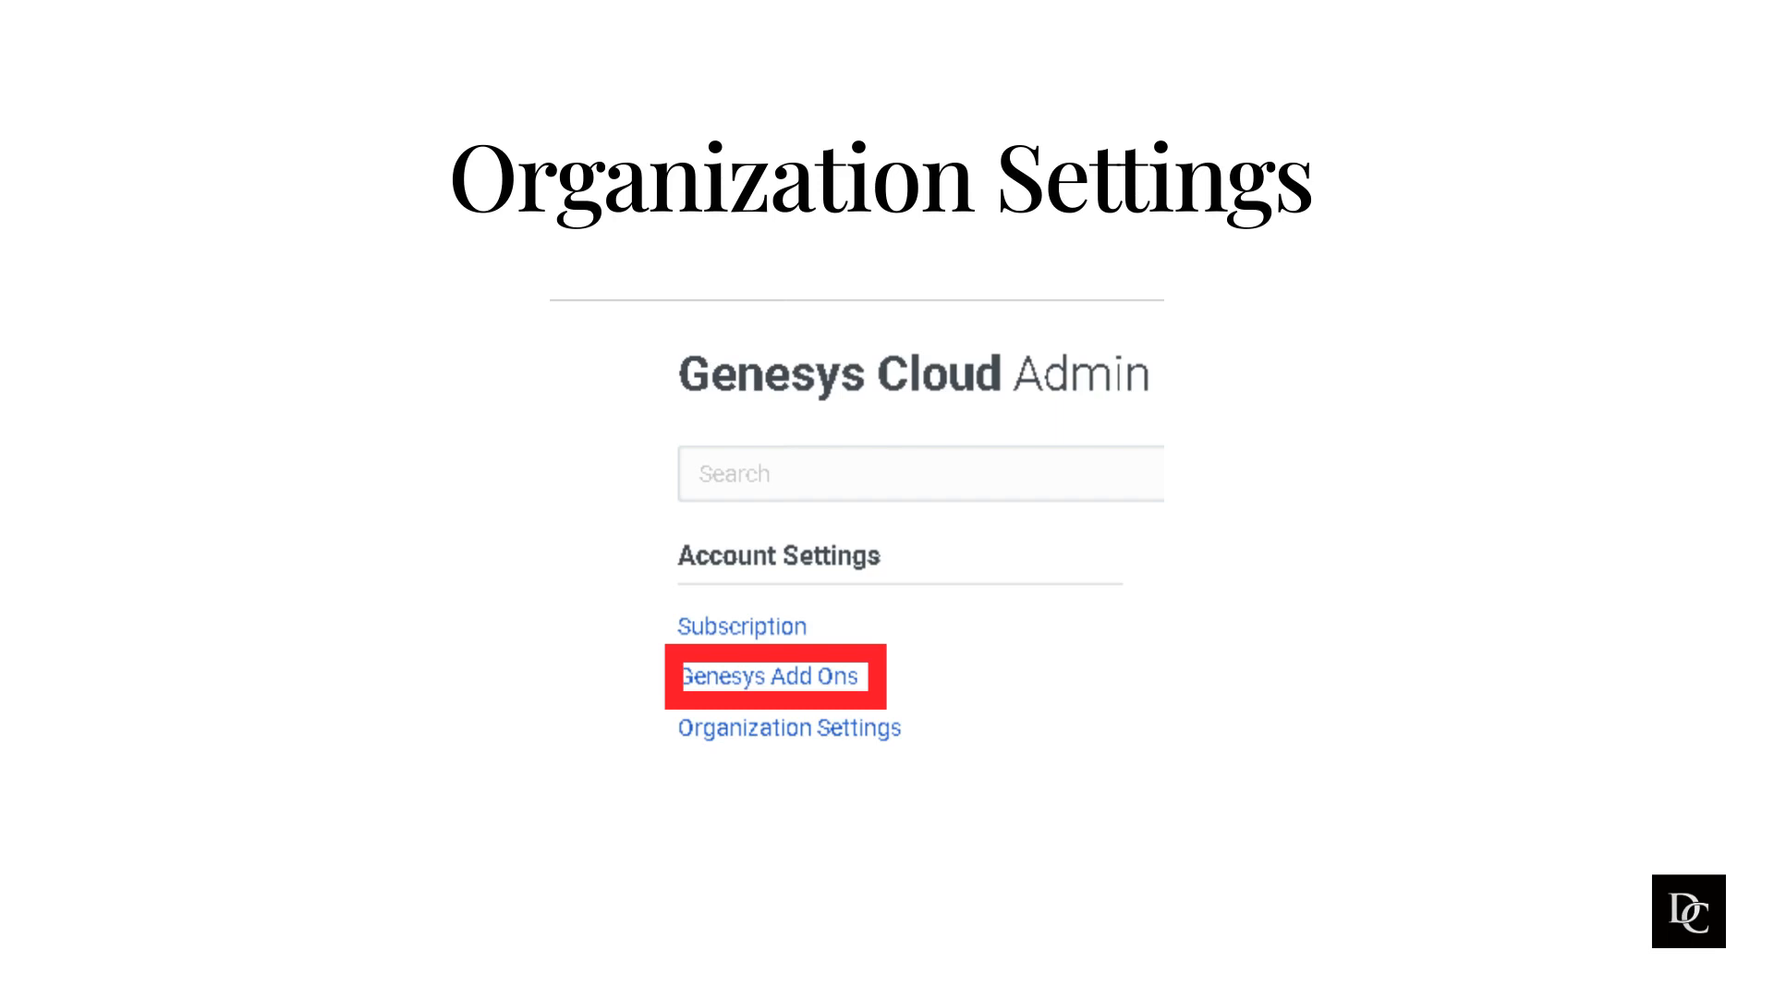
Advance to the global Settings slide with Issue Reporting Email Address boxed in red.
{"action": "left_click", "coordinate": [787, 728]}
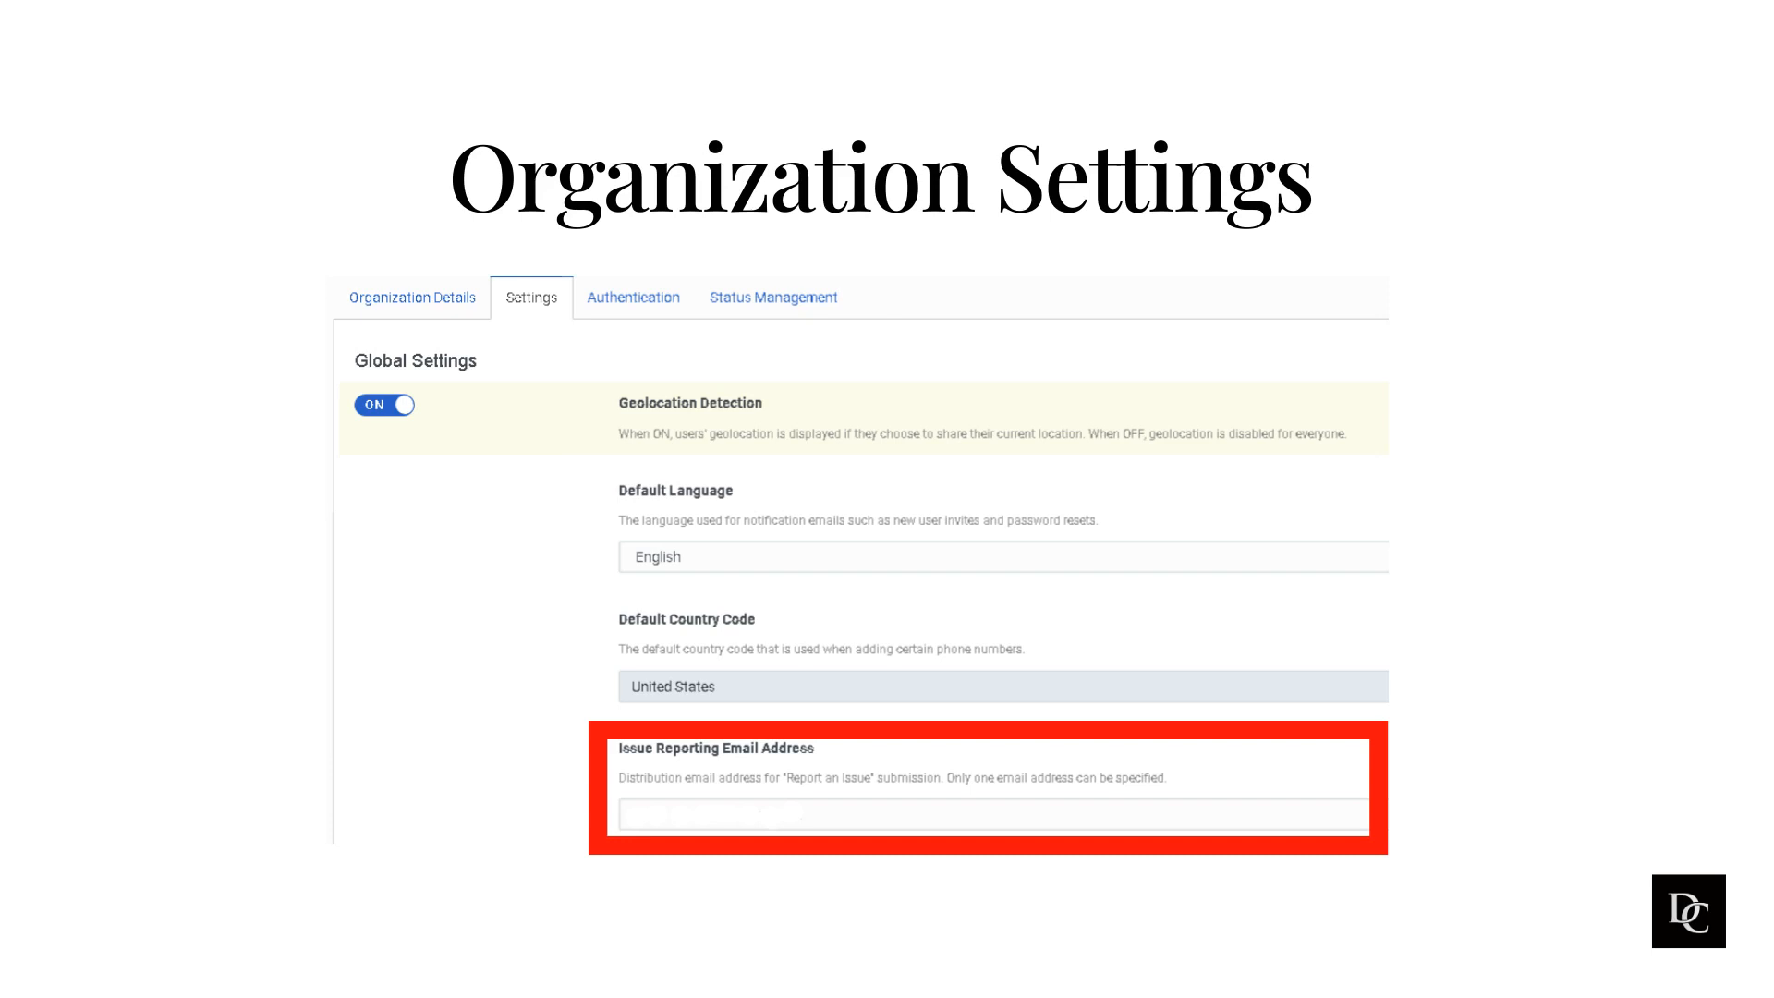
Scroll to the Security & Compliance slide with Disable Chat File Uploads boxed in red.
{"action": "scroll", "scroll_direction": "down", "scroll_amount": 3}
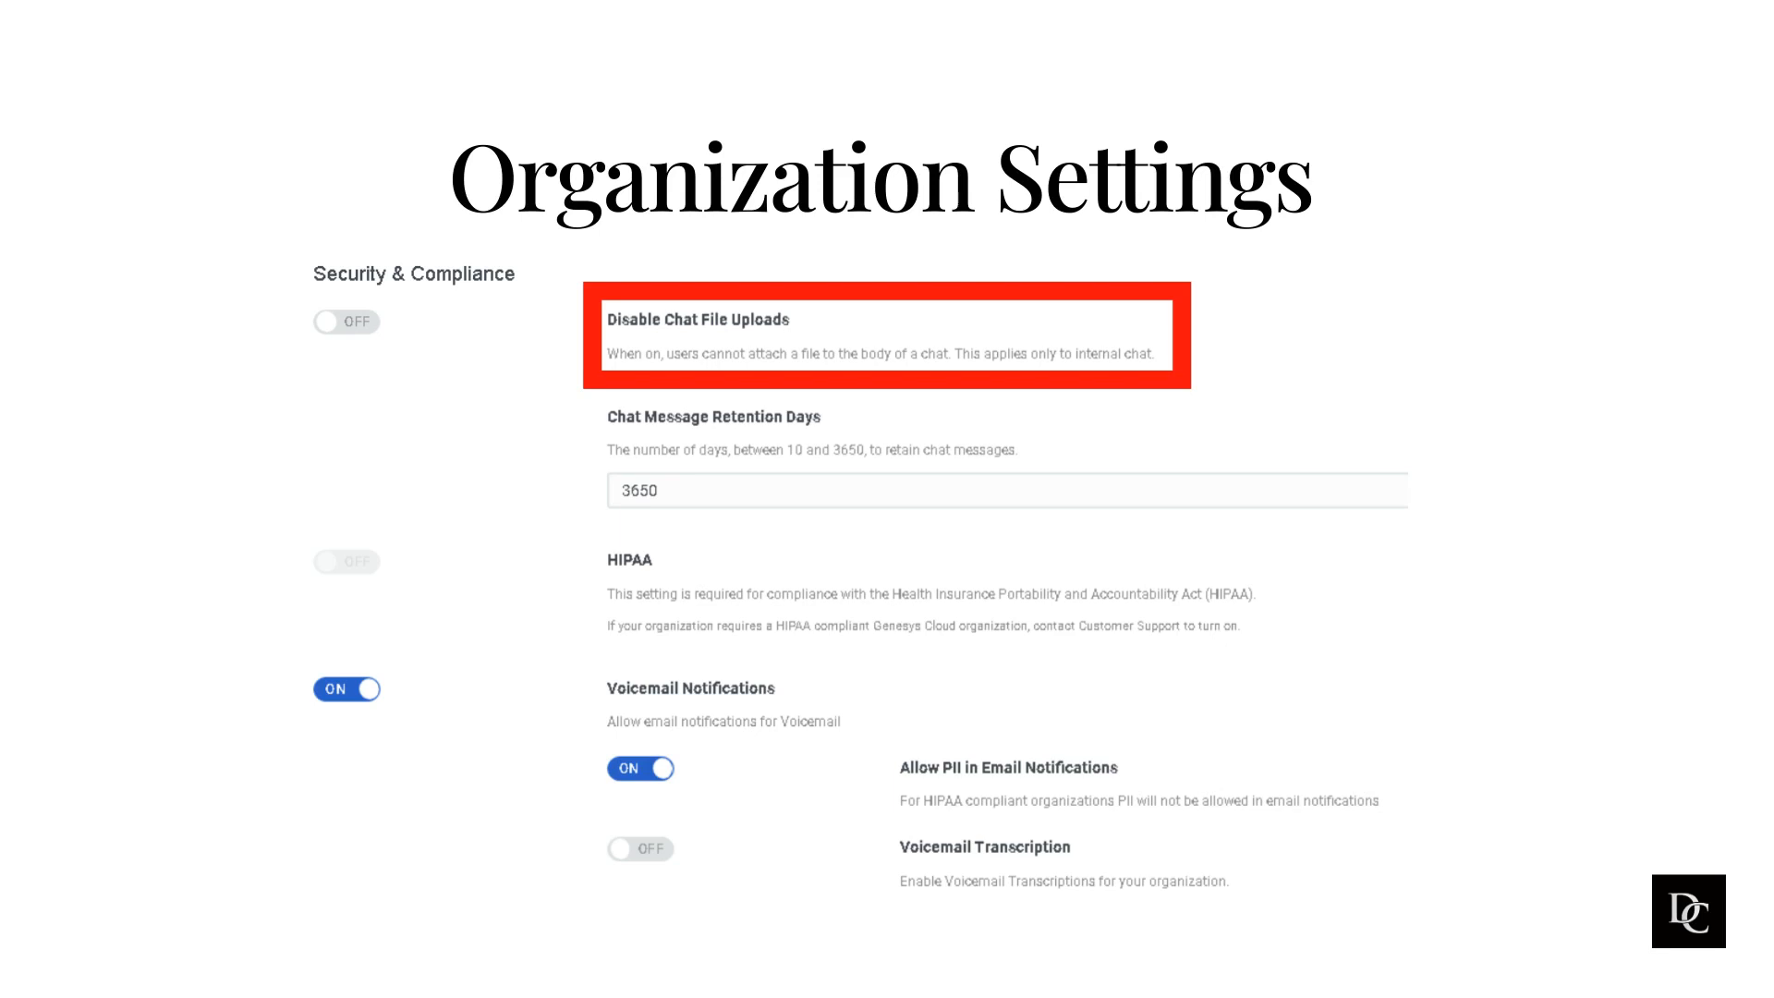
Scroll to the slide boxing Restrict Genesys Cloud Embedding and its Allowed Embeddable Domain(s) list.
{"action": "scroll", "scroll_direction": "down", "scroll_amount": 3}
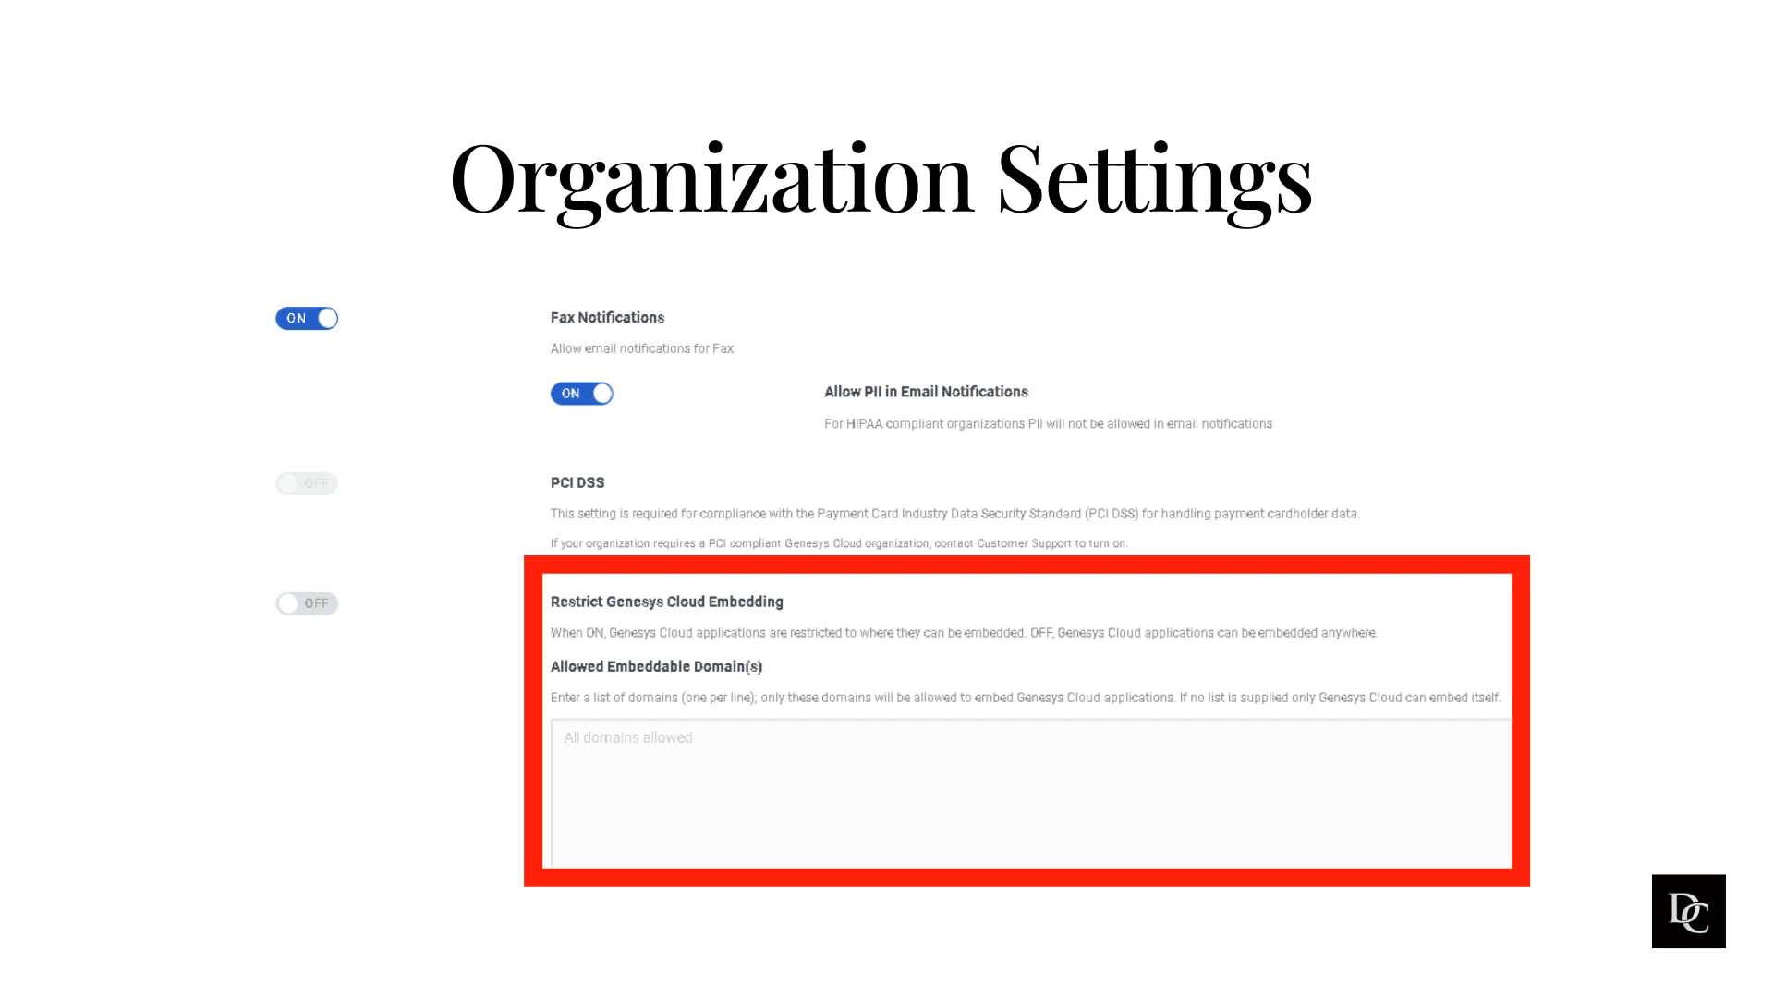
Scroll to the slide with the switched-on Enforce Scopes toggle boxed in red.
{"action": "scroll", "scroll_direction": "down", "scroll_amount": 3}
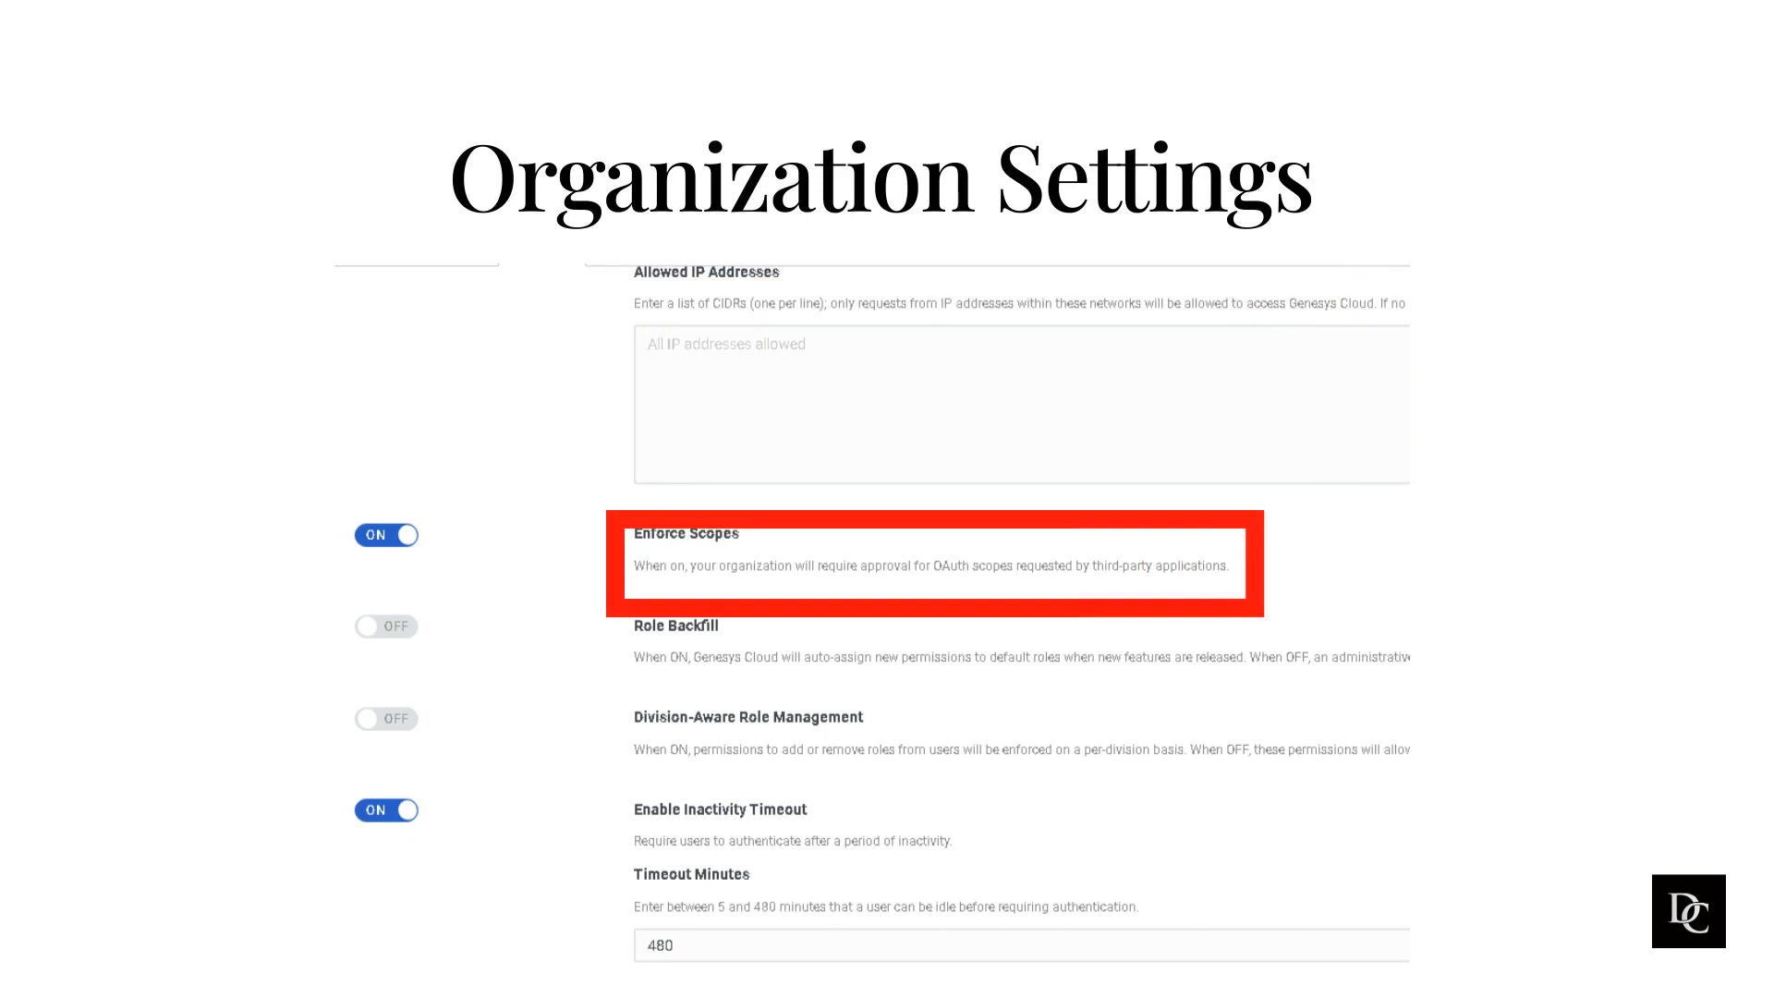